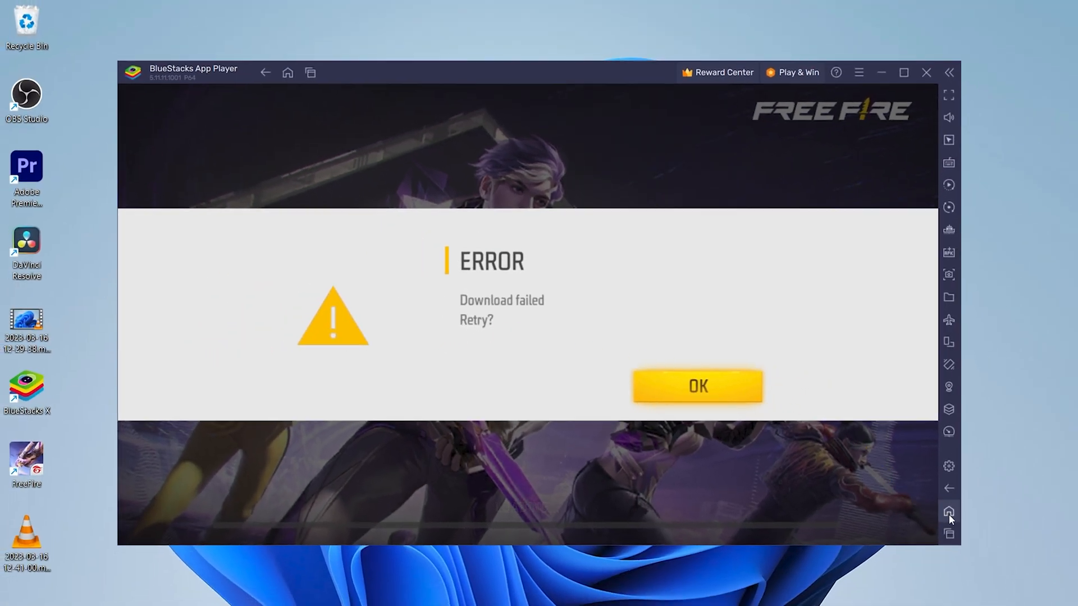
Leave the failed Free Fire download and go to the home screen for its App info.
click(696, 385)
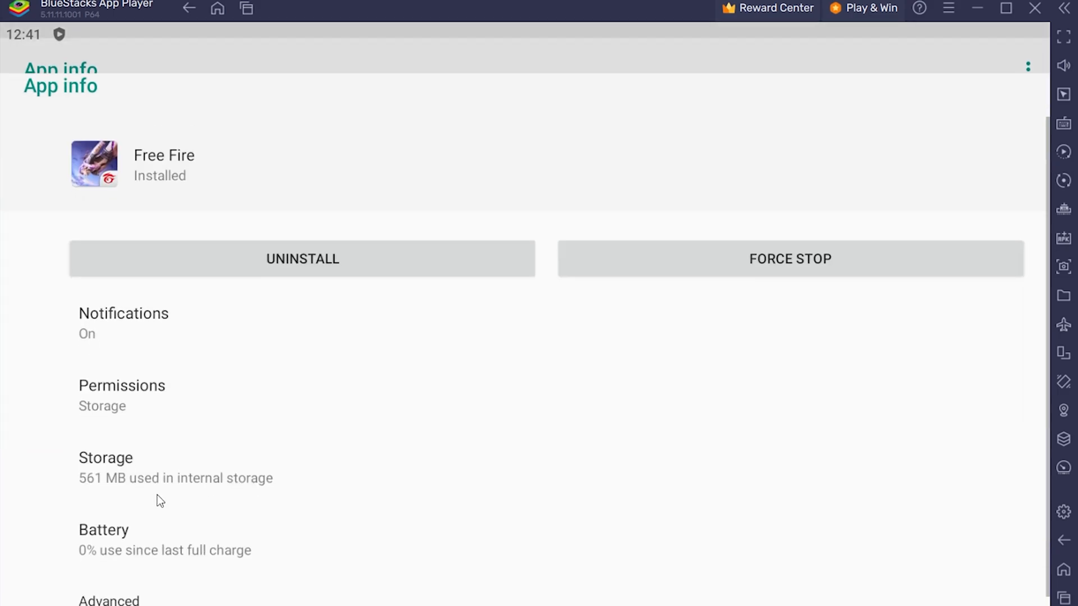
Force stop Free Fire and clear its storage so user data and cache show 0 B.
click(789, 258)
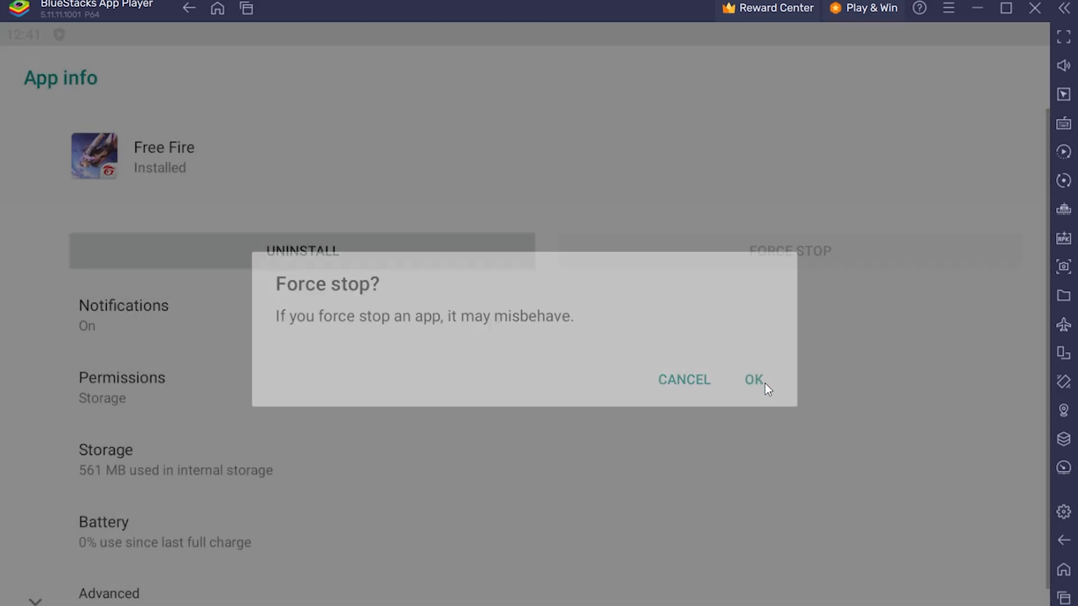
click(753, 379)
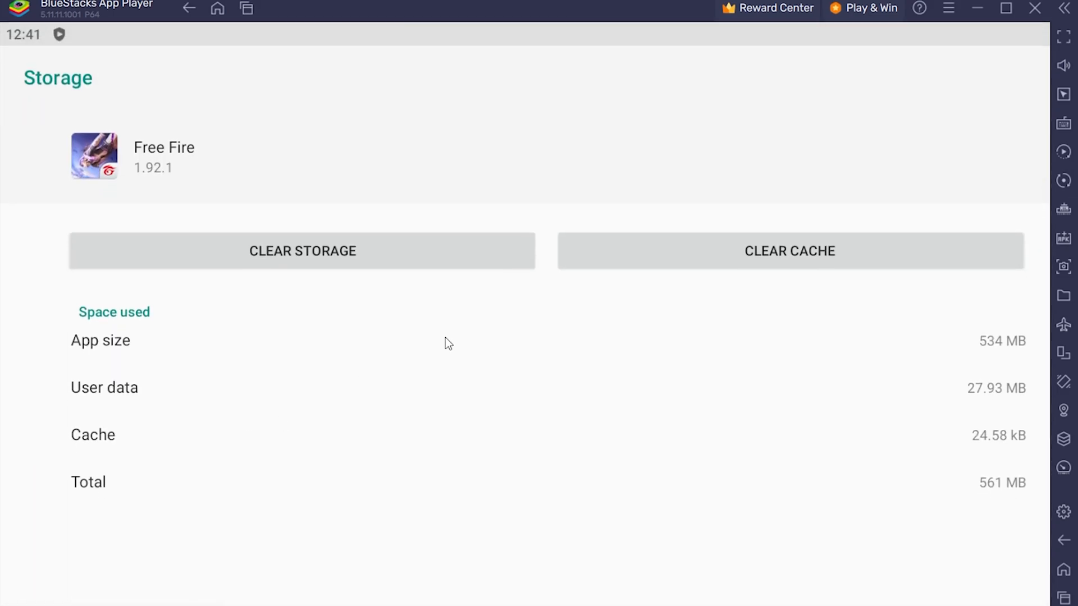
click(302, 250)
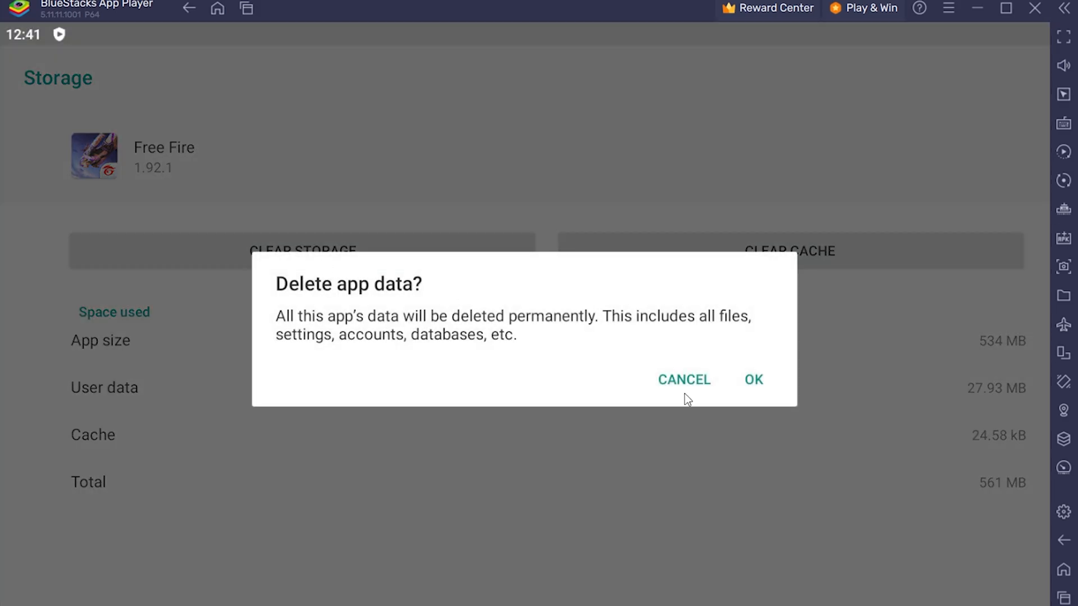
click(752, 378)
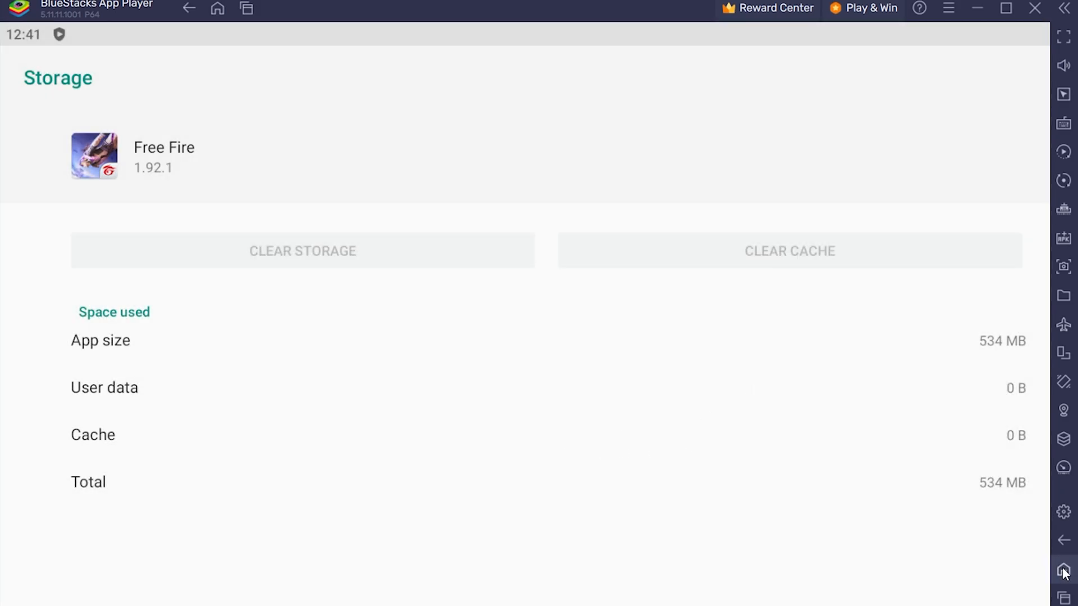
Relaunch Free Fire, grant file access, then return home after the 'Download failed' error.
click(1062, 569)
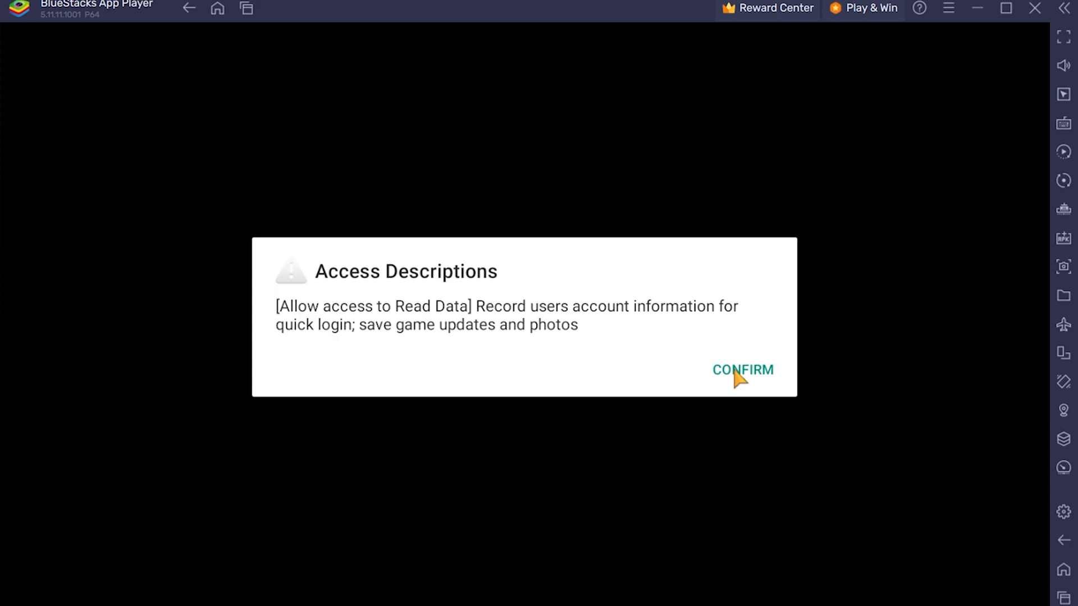
click(742, 370)
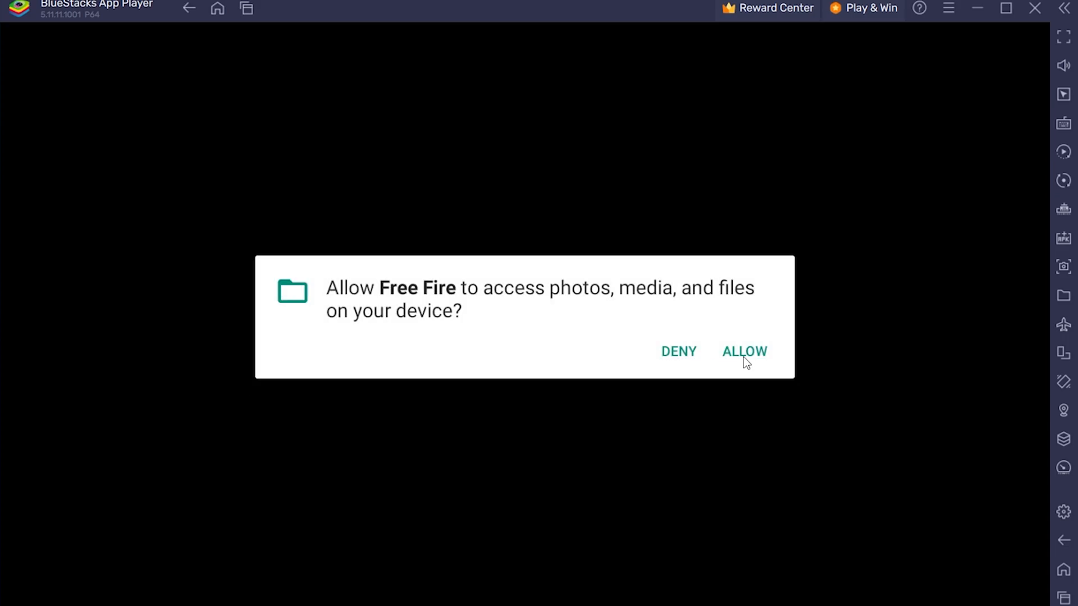
click(744, 351)
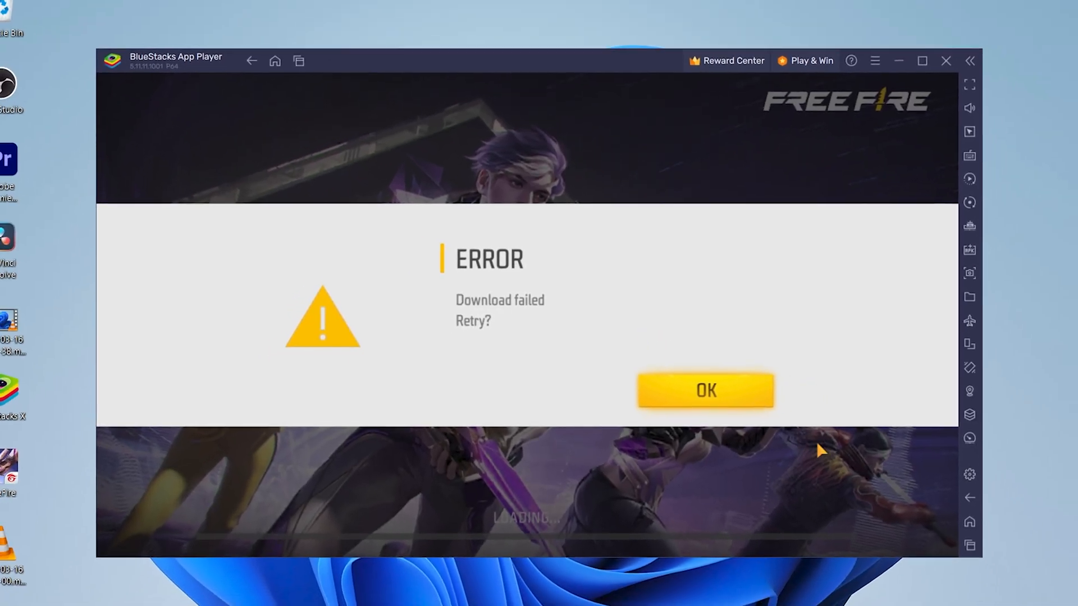
click(704, 389)
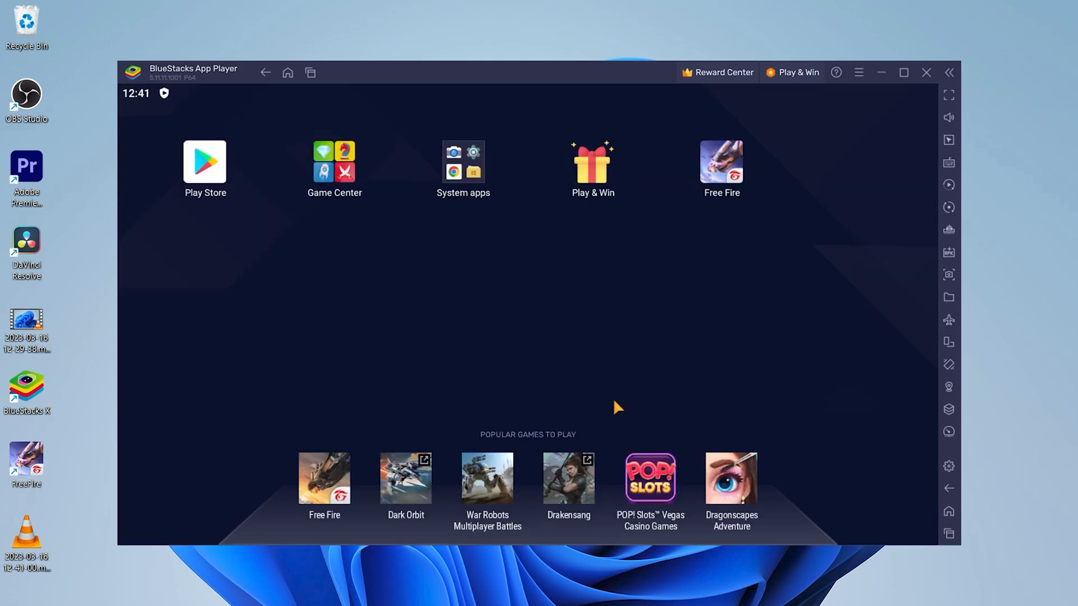
mouse_move(450, 360)
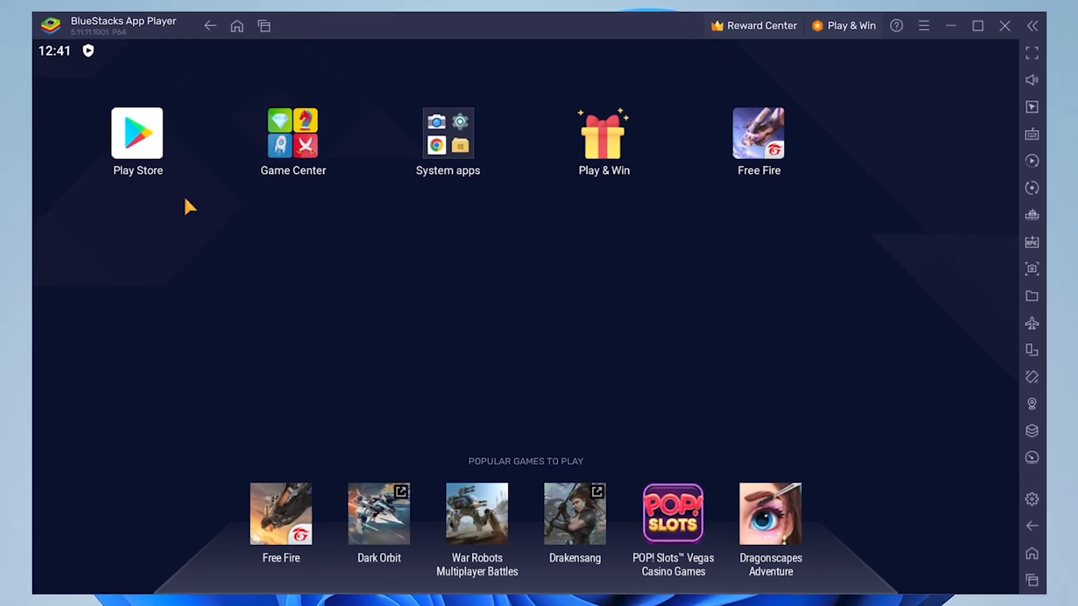
Search the Play Store for 'free fire' and land on its page offering an update.
click(137, 133)
text(fre)
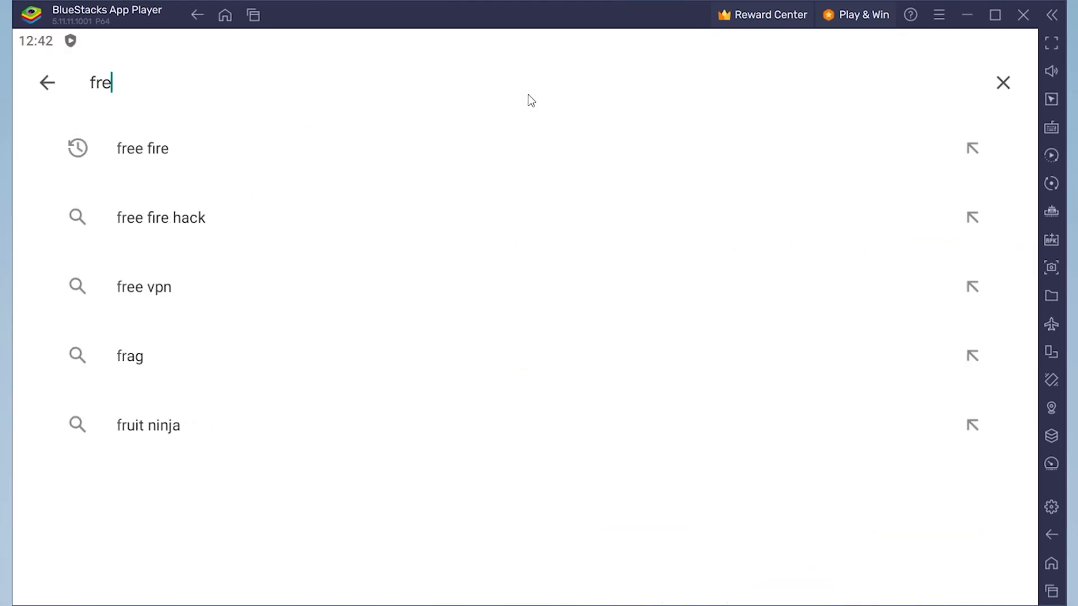
click(143, 148)
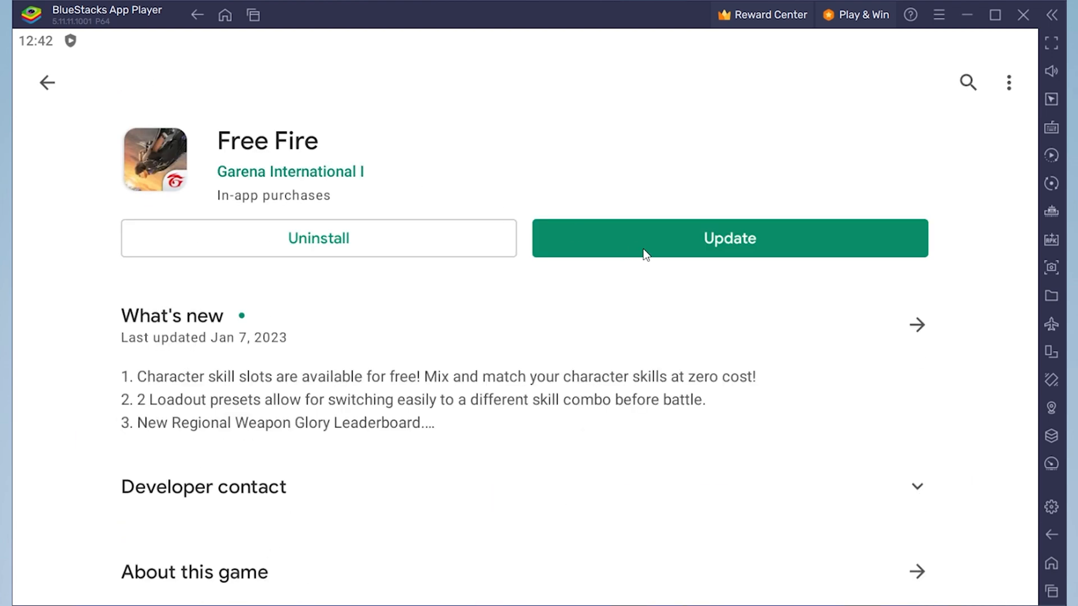
mouse_move(727, 254)
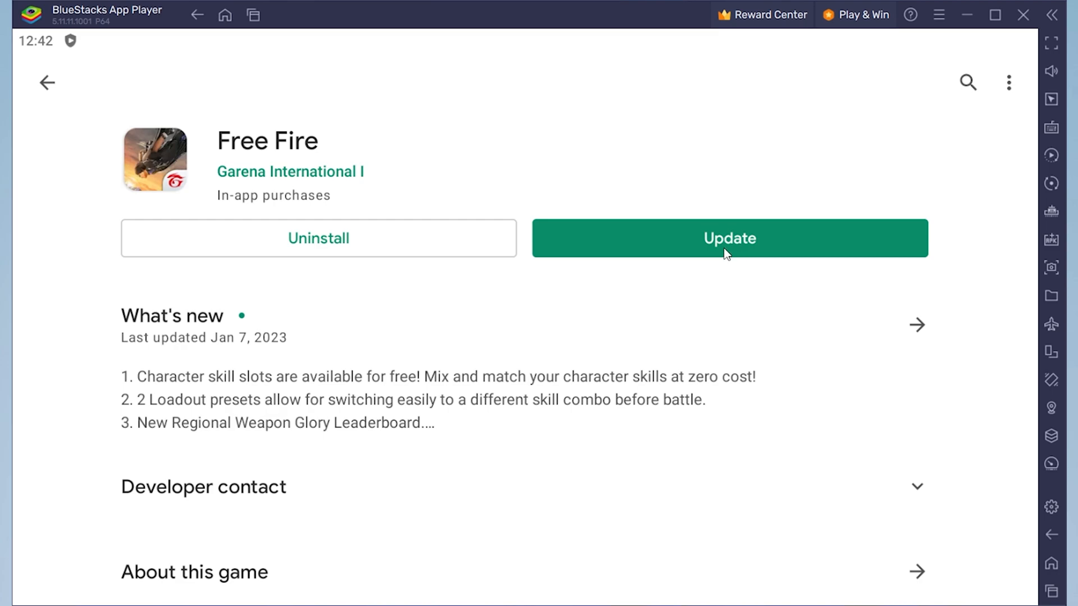
Update Free Fire from the Play Store and launch it to the Garena splash screen.
click(729, 238)
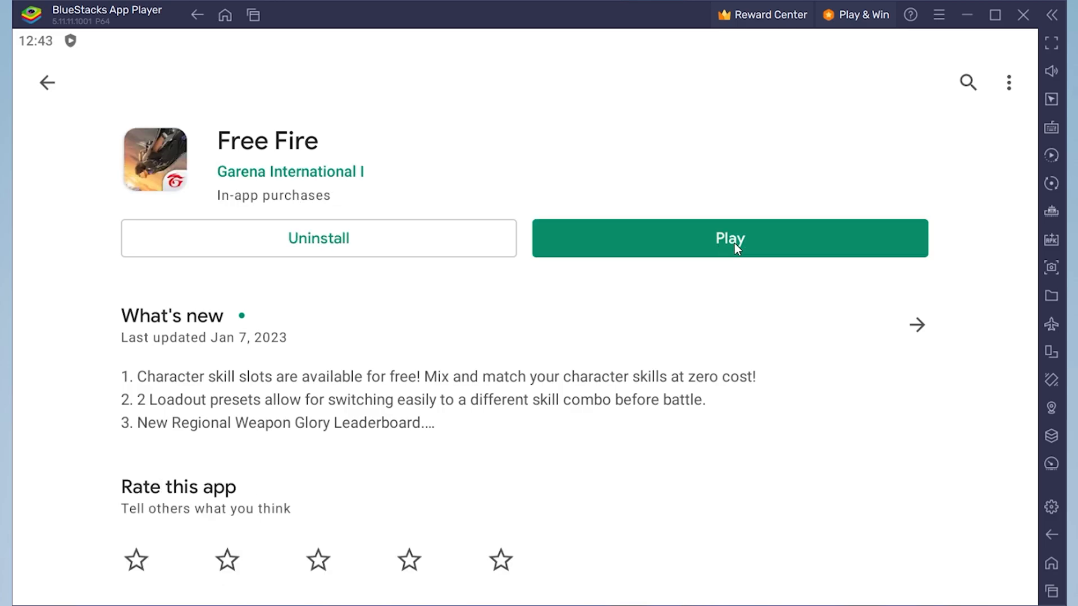
click(730, 238)
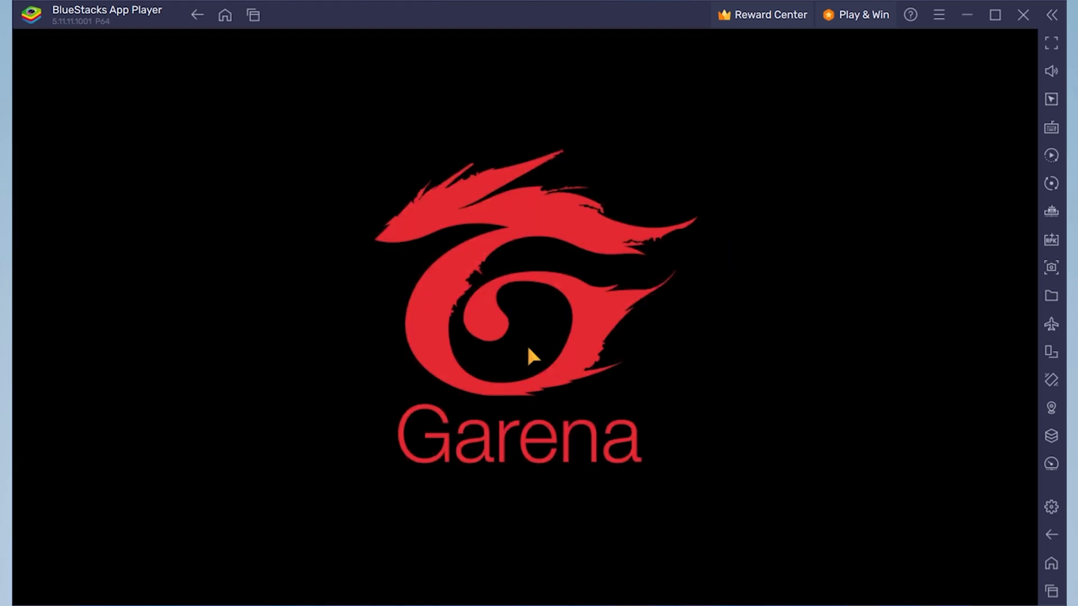